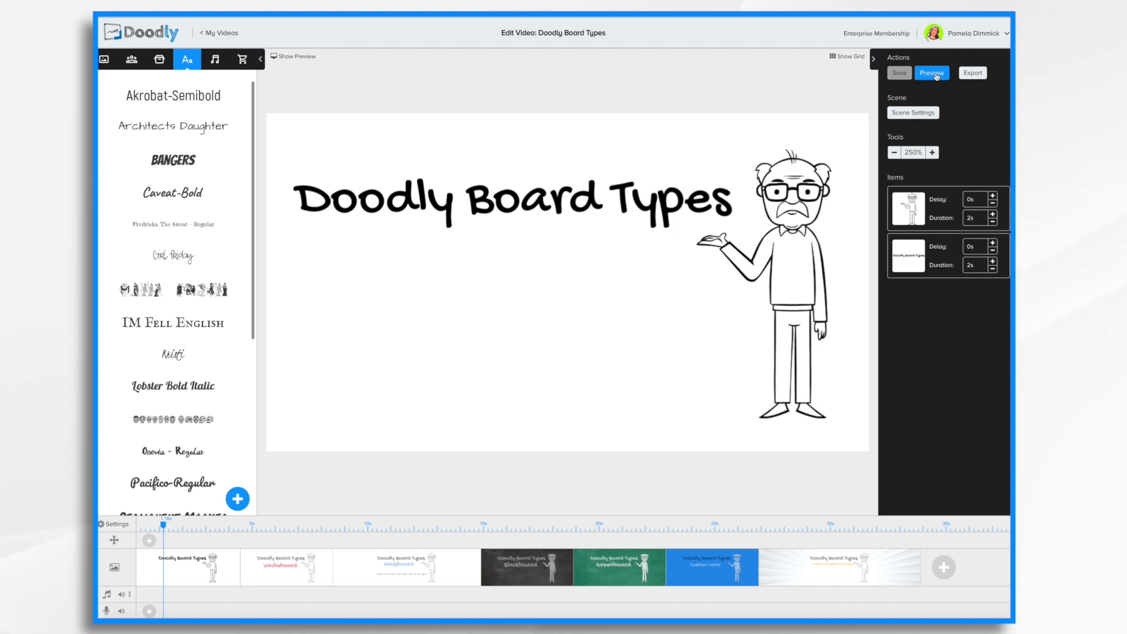
Preview the Doodly Board Types video through to its custom background image scene
{"action": "left_click", "coordinate": [930, 72]}
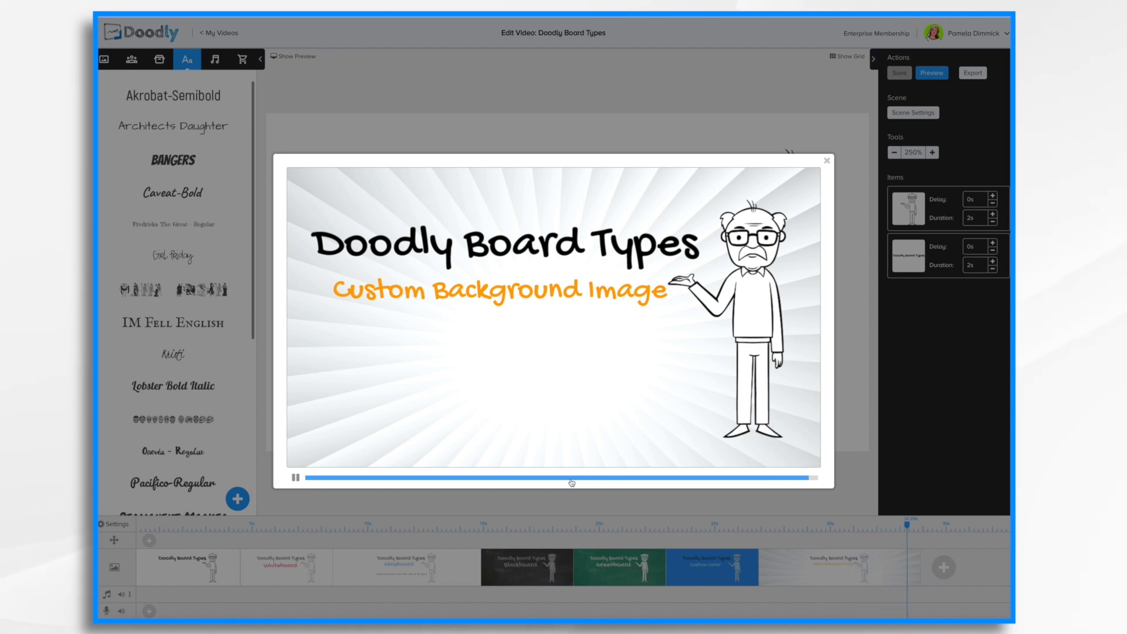
{"action": "left_click", "coordinate": [827, 160]}
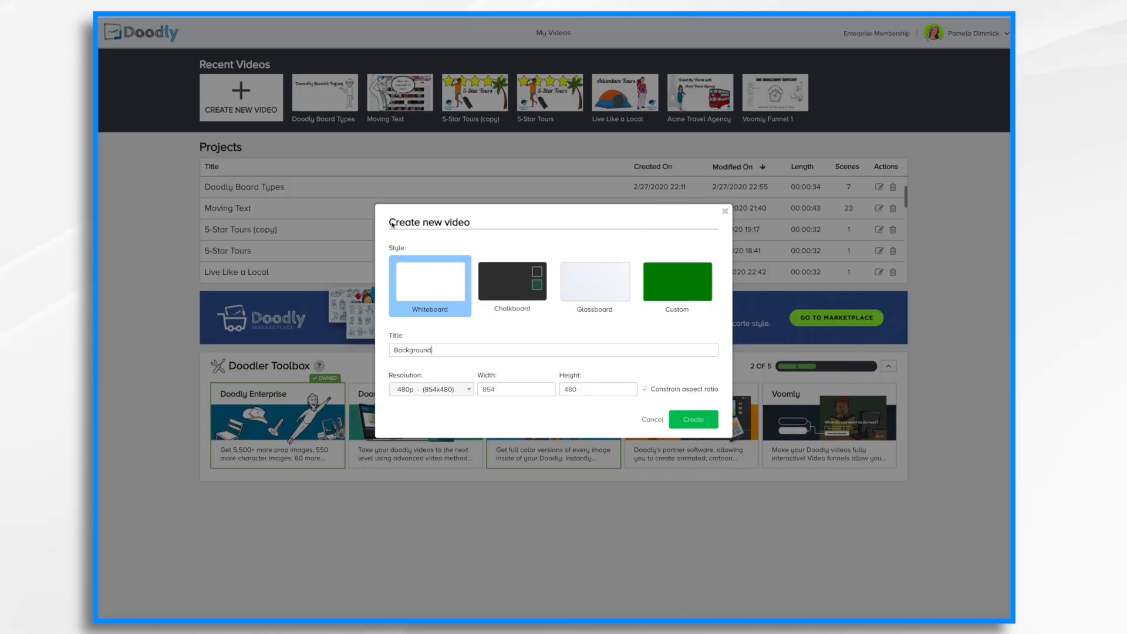
{"action": "mouse_move", "coordinate": [535, 291]}
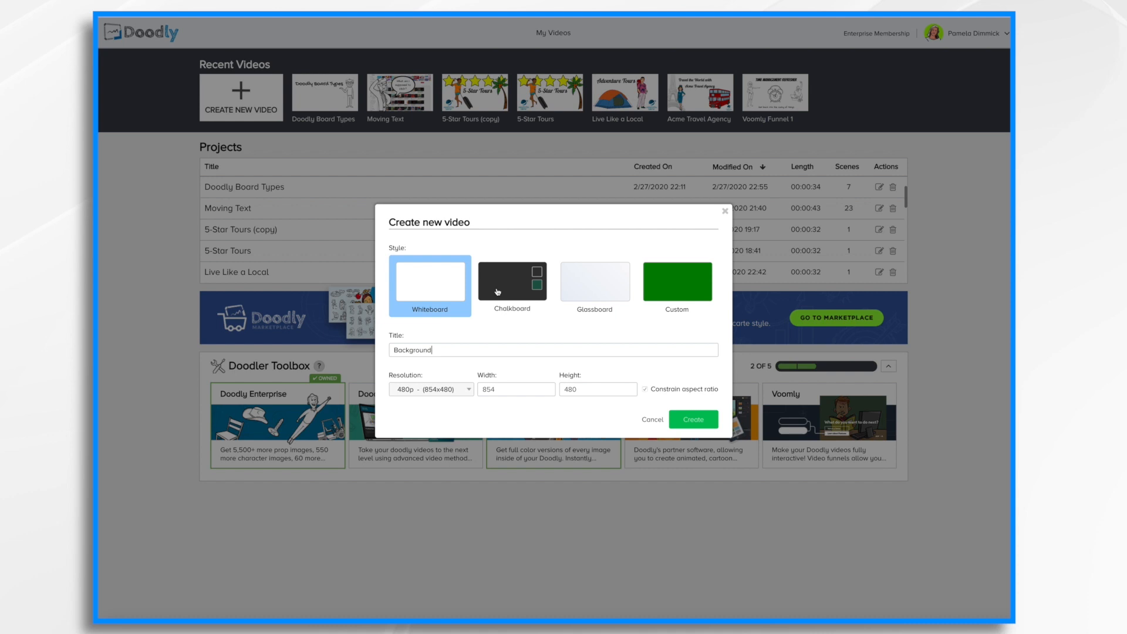
{"action": "mouse_move", "coordinate": [444, 353]}
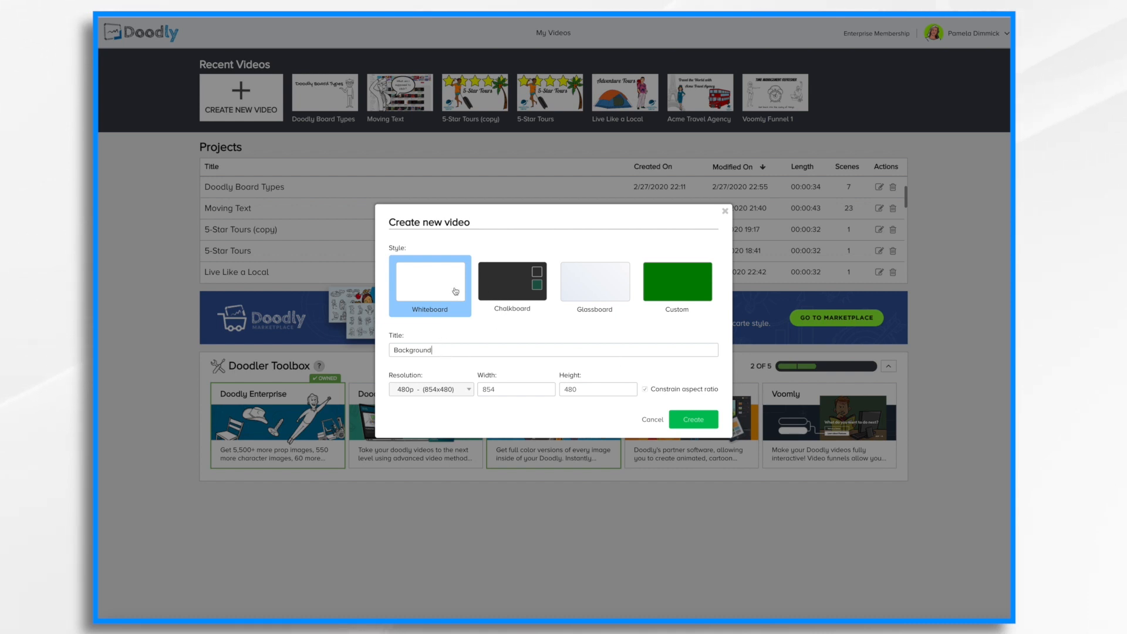
Create the whiteboard video titled 'Background' and open it in the editor
{"action": "left_click", "coordinate": [692, 419]}
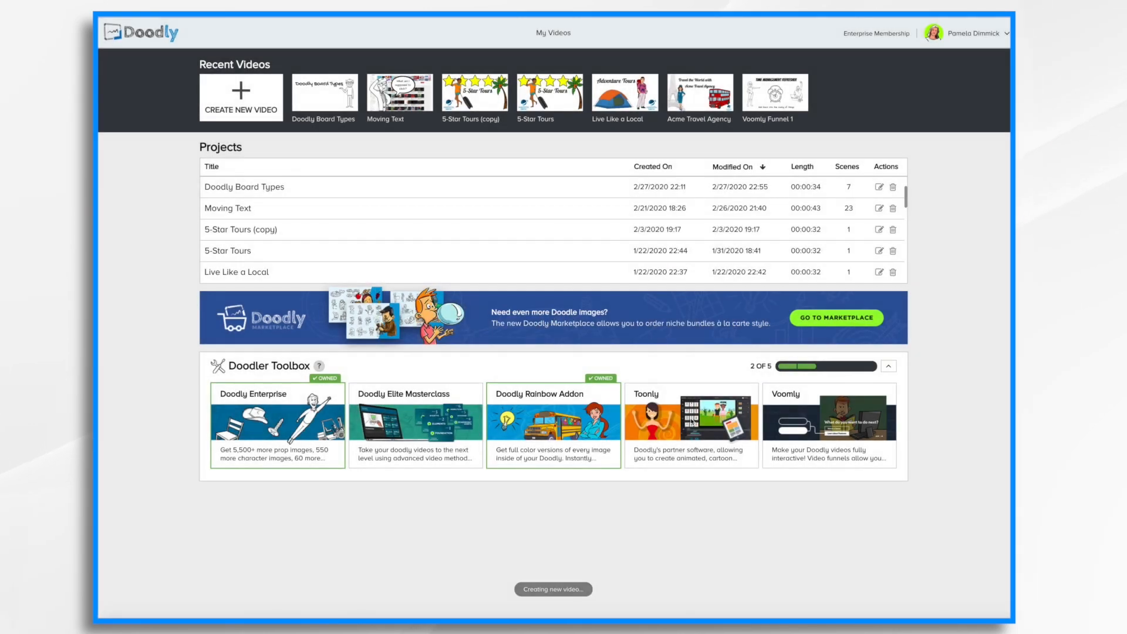
{"action": "left_click", "coordinate": [240, 98]}
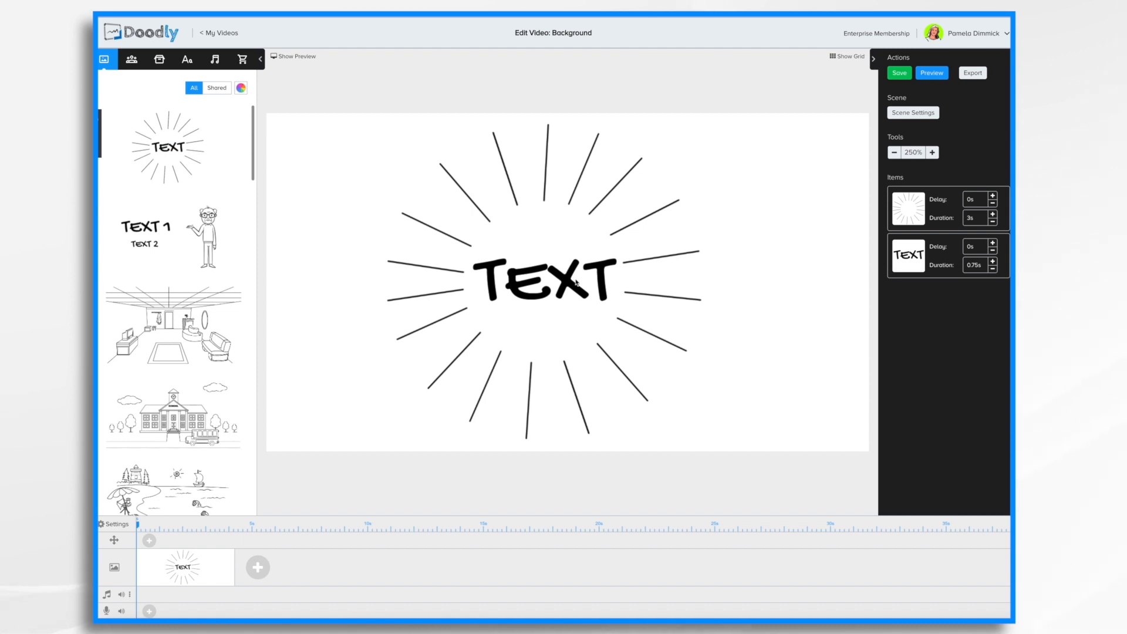
Replace the burst's TEXT placeholder with the word 'Background'
{"action": "double_click", "coordinate": [548, 281]}
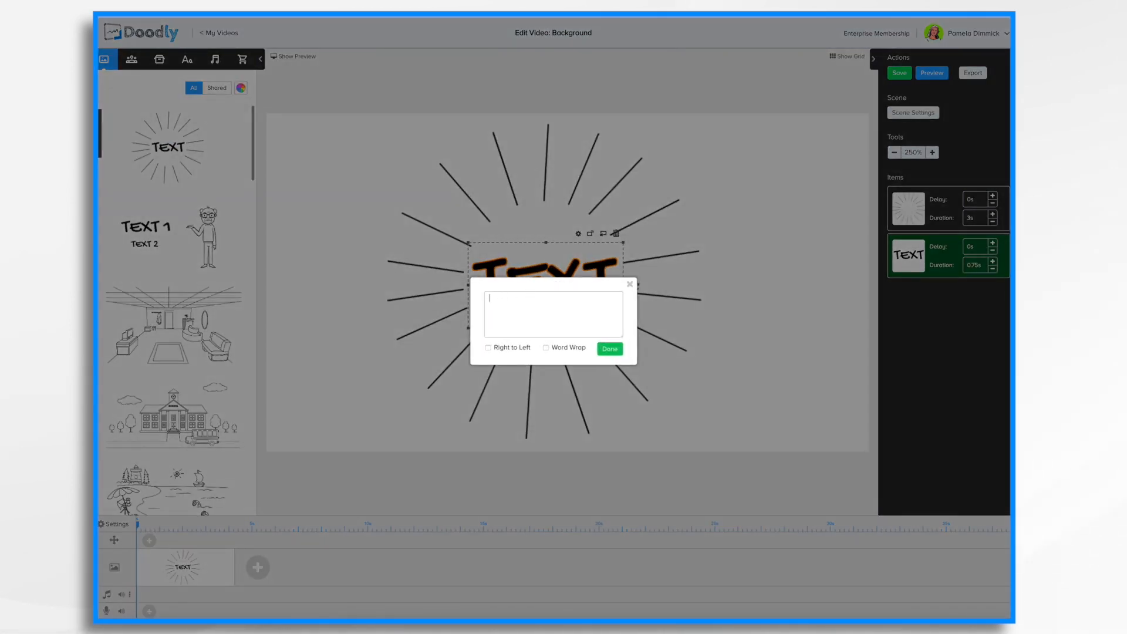
{"action": "left_click", "coordinate": [609, 349]}
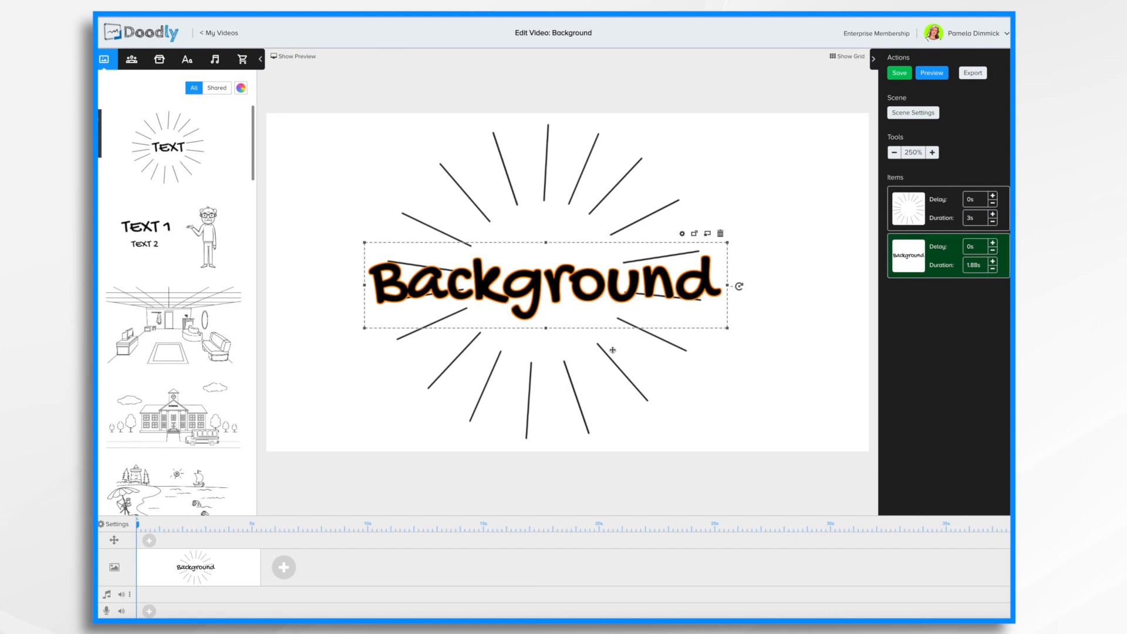
{"action": "left_click", "coordinate": [932, 72]}
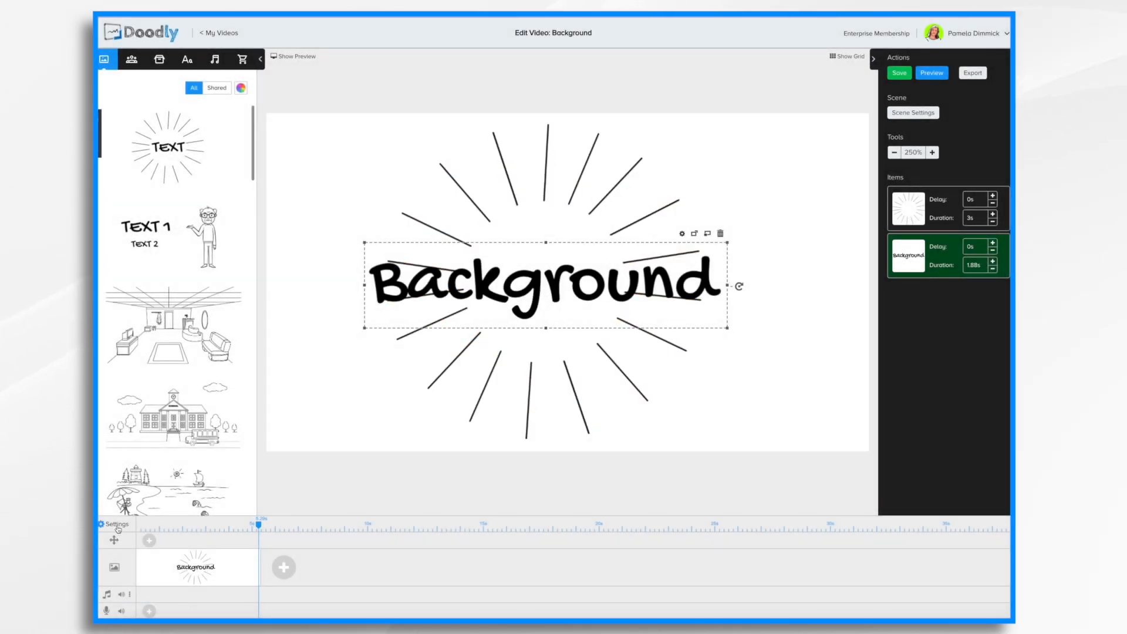
Apply the Dark Chalkboard board style, then switch it to Glassboard
{"action": "left_click", "coordinate": [117, 523]}
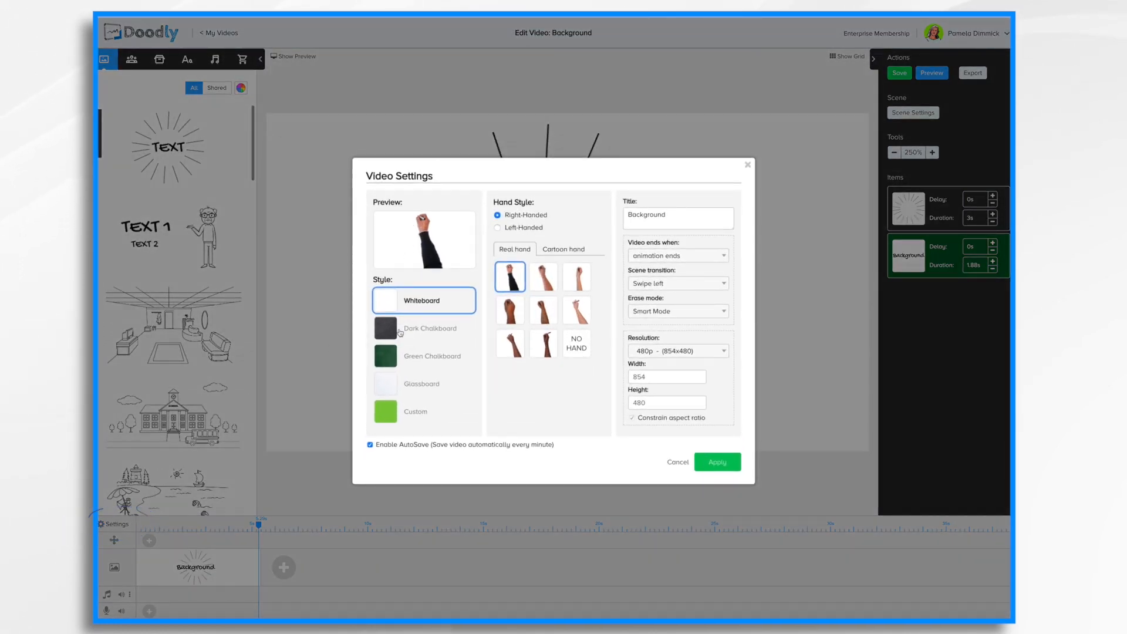
{"action": "left_click", "coordinate": [424, 327]}
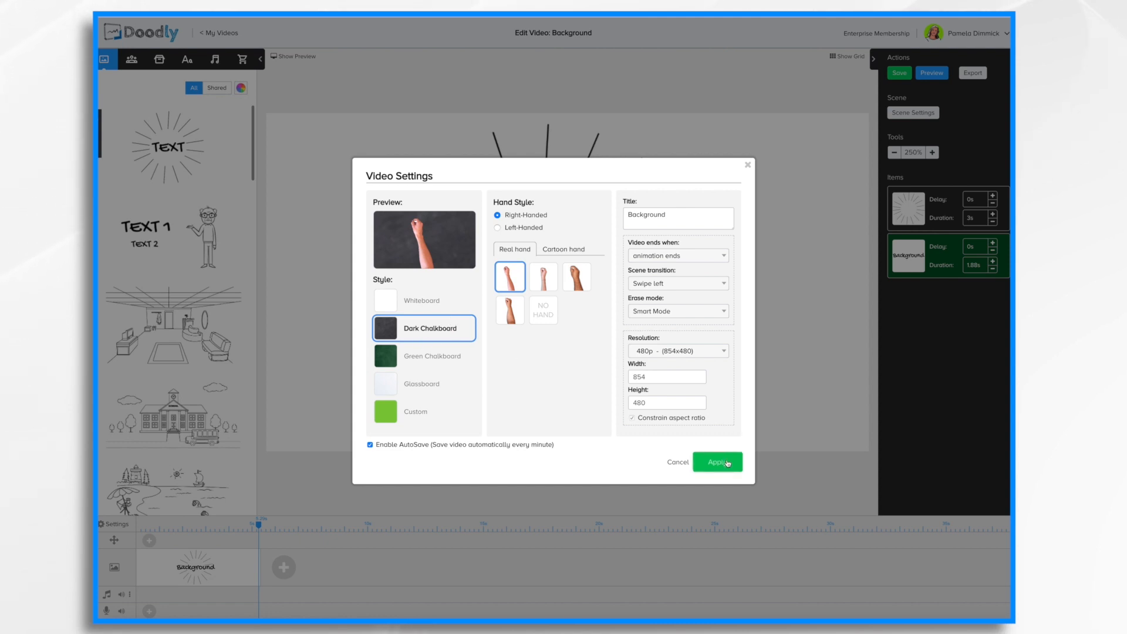
{"action": "left_click", "coordinate": [717, 462]}
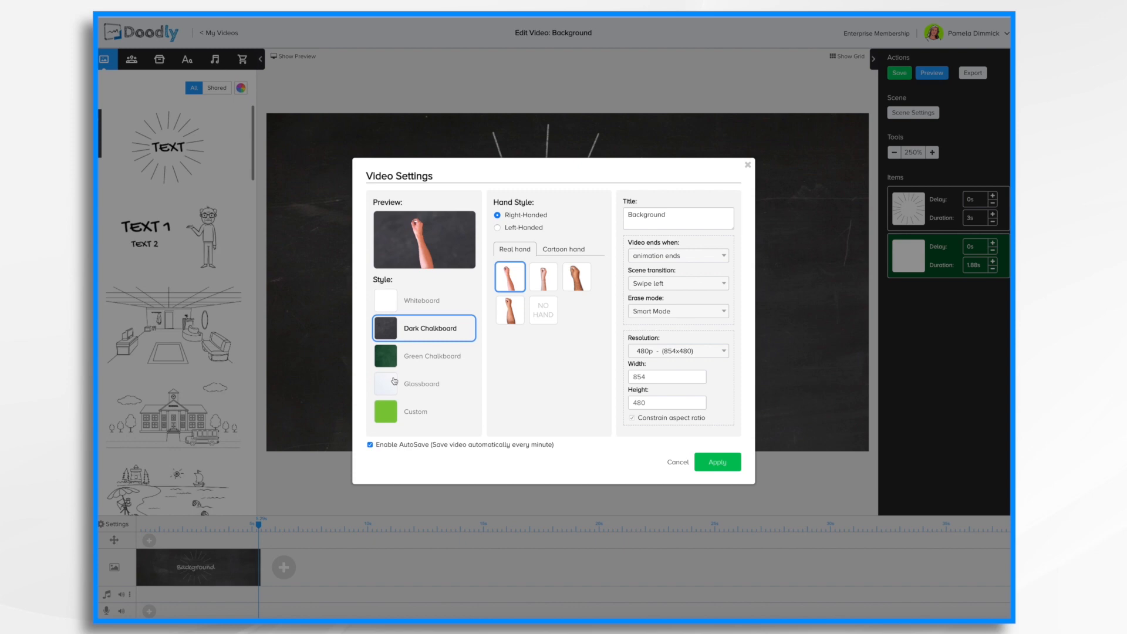
{"action": "left_click", "coordinate": [423, 383]}
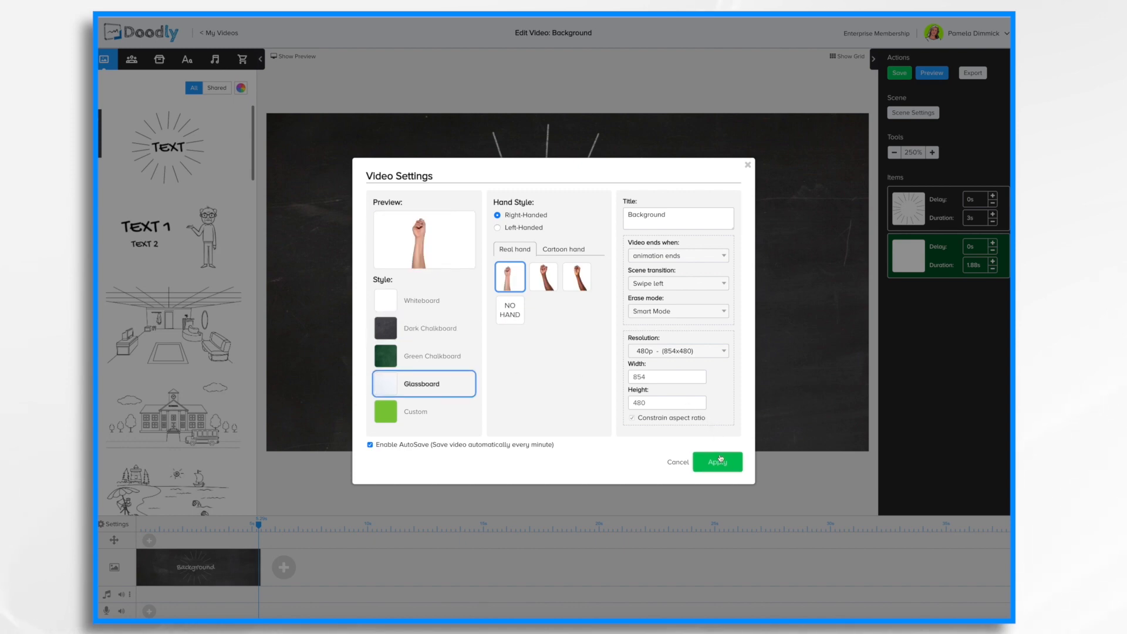
{"action": "left_click", "coordinate": [717, 462]}
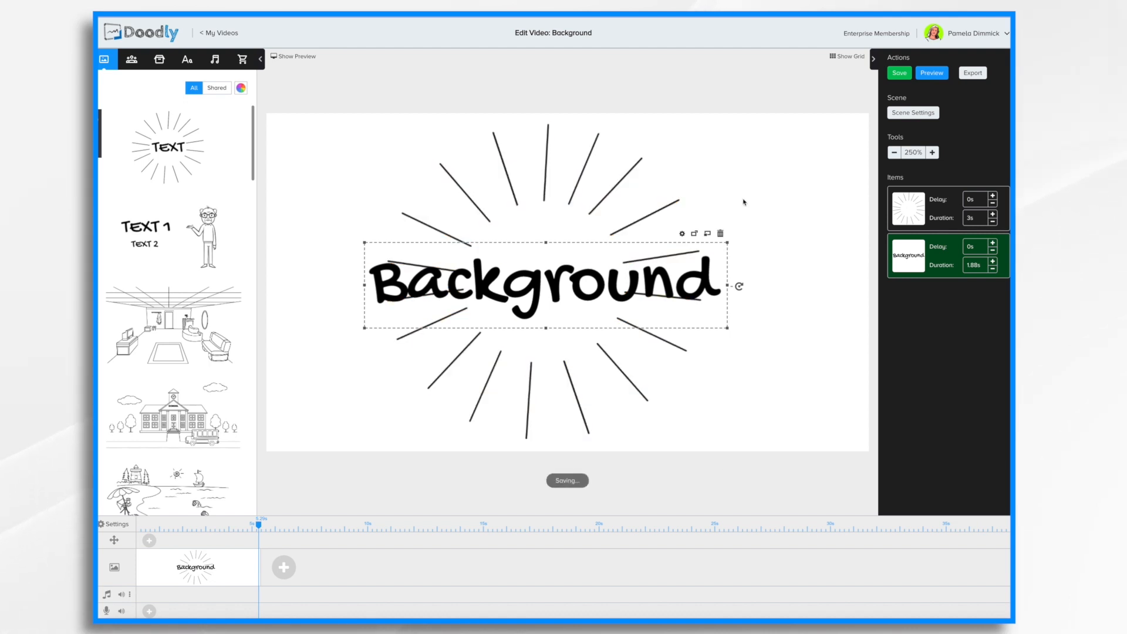
{"action": "left_click", "coordinate": [899, 72]}
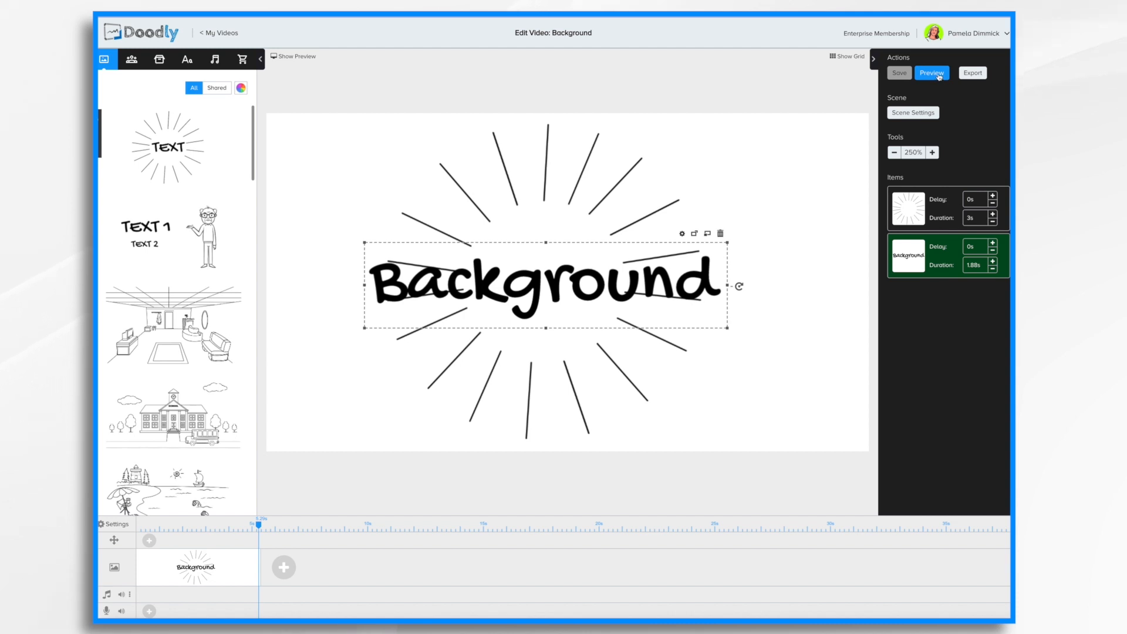
{"action": "left_click", "coordinate": [931, 73]}
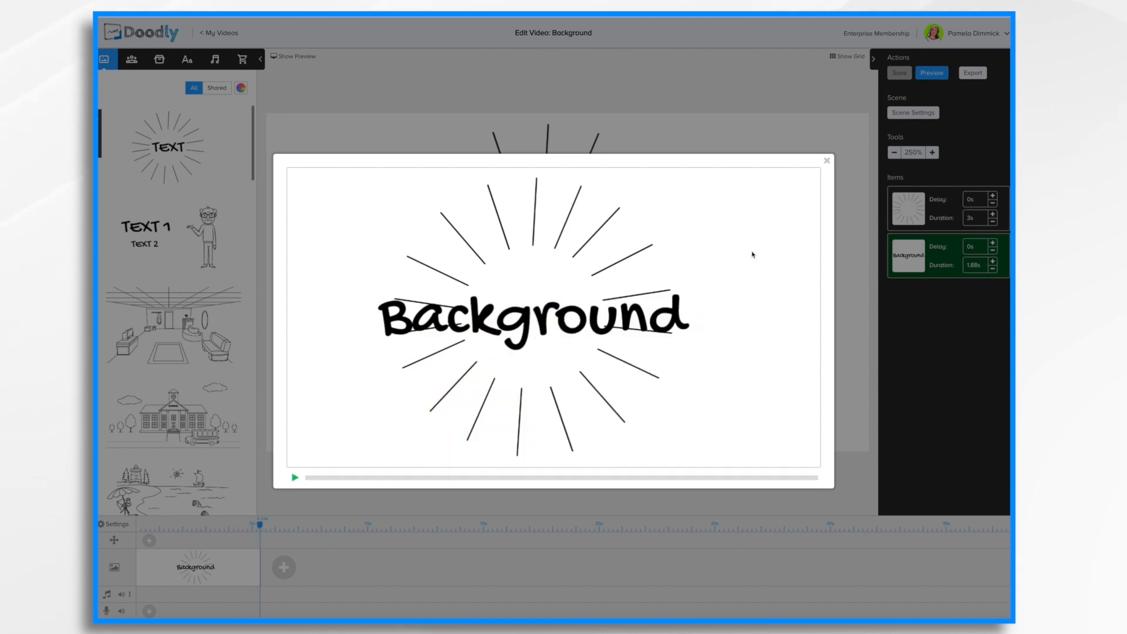
{"action": "left_click", "coordinate": [827, 160]}
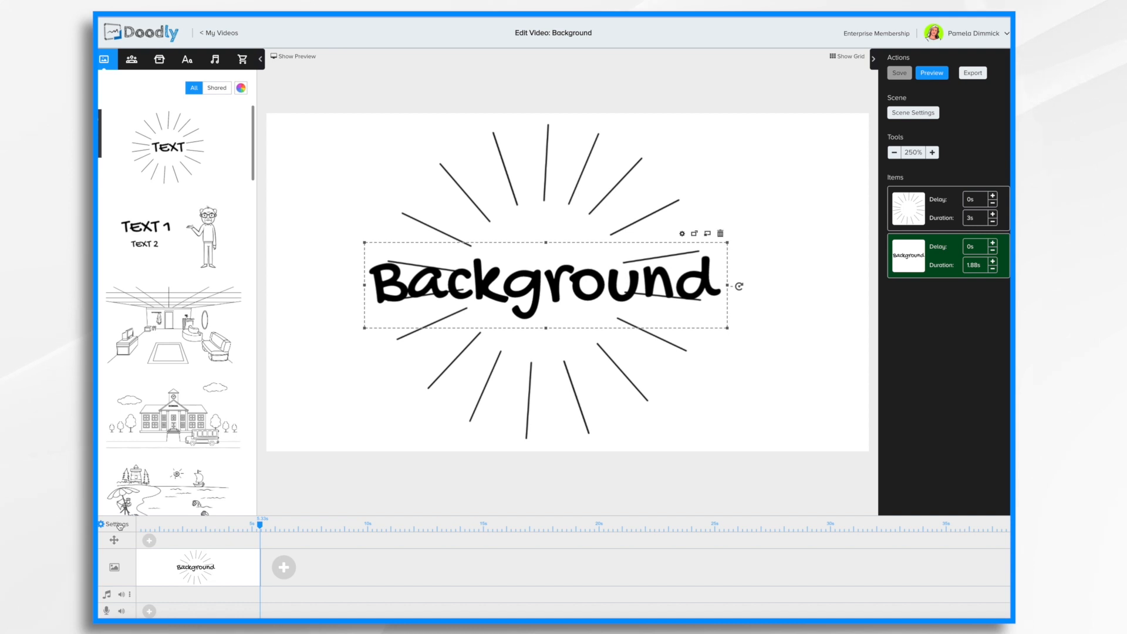
Pick a dark blue custom board colour in Video Settings and apply it
{"action": "left_click", "coordinate": [913, 112]}
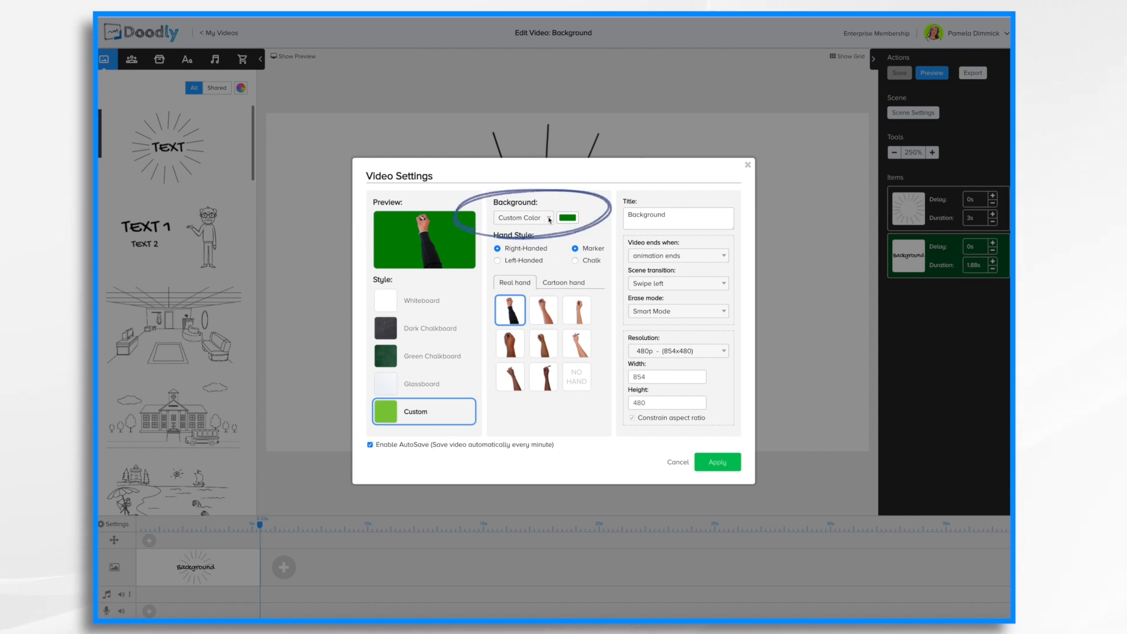
{"action": "left_click", "coordinate": [522, 218]}
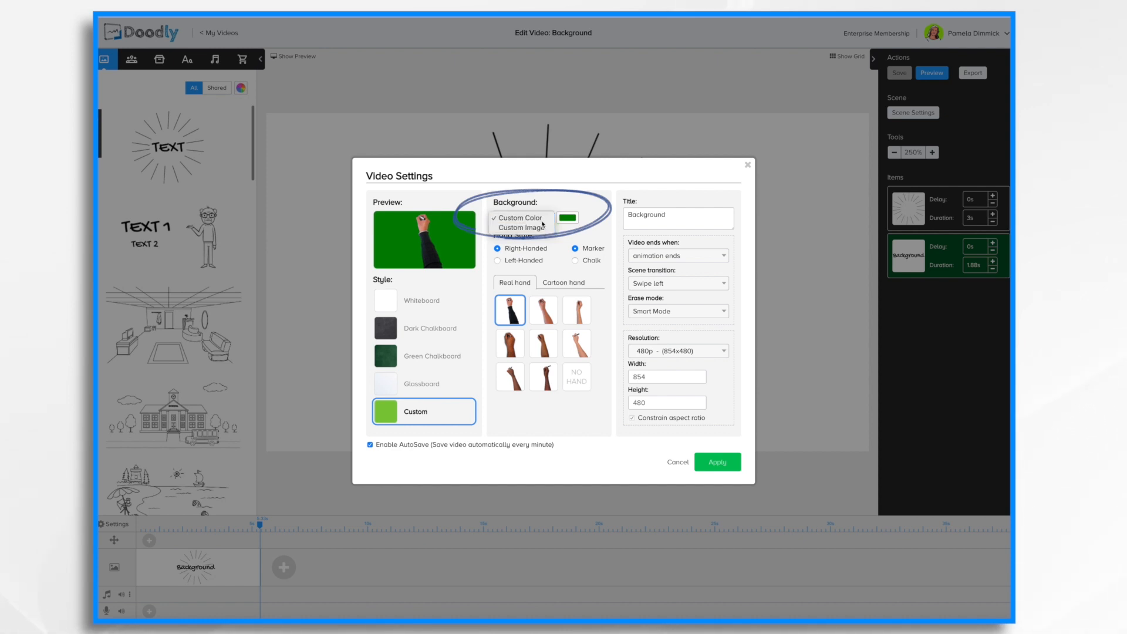
{"action": "left_click", "coordinate": [519, 217]}
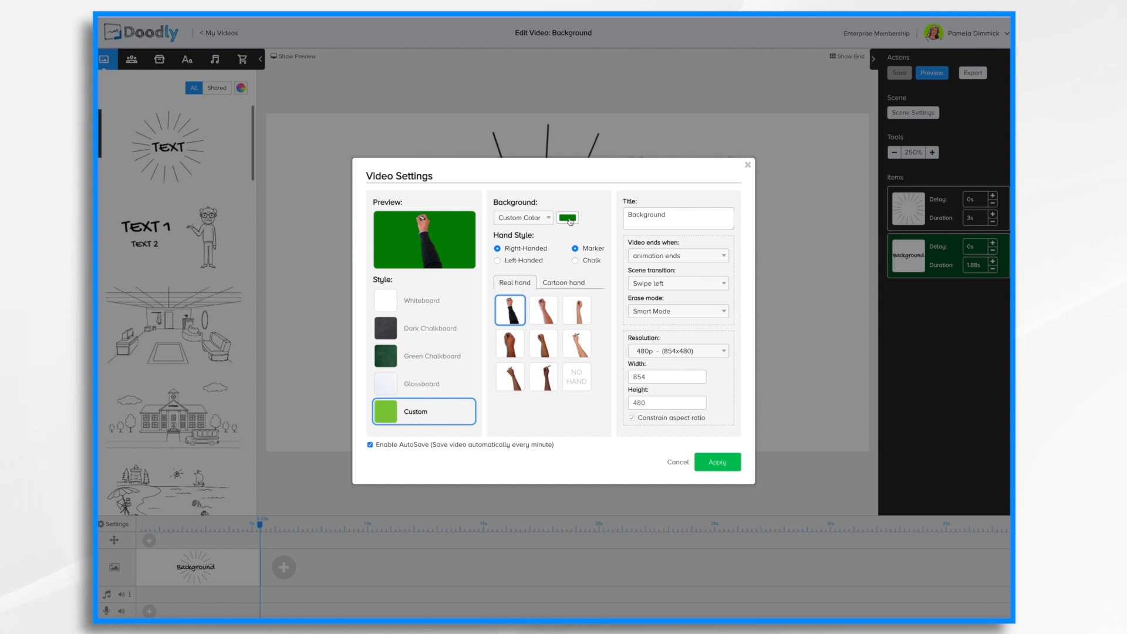
{"action": "left_click", "coordinate": [567, 217]}
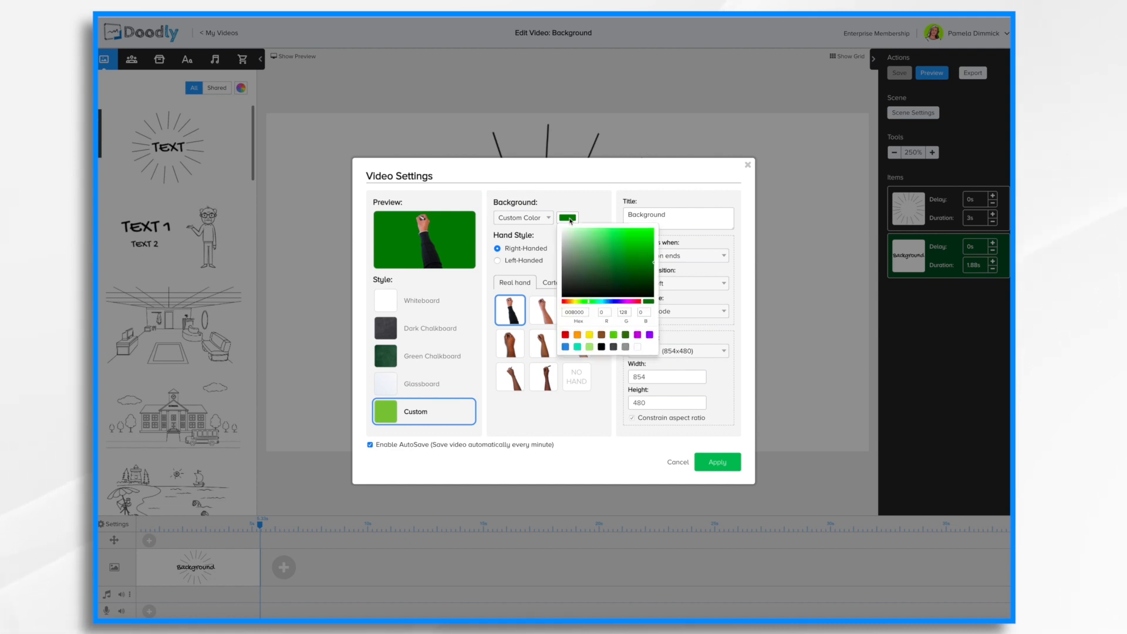
{"action": "left_click", "coordinate": [642, 231]}
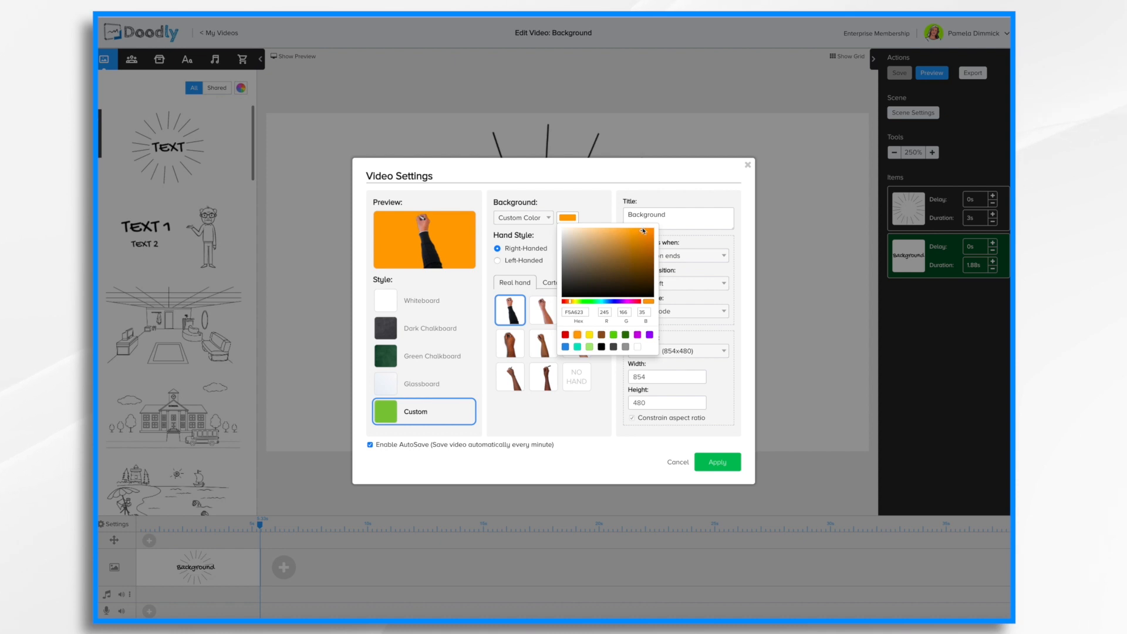
{"action": "left_click", "coordinate": [622, 268]}
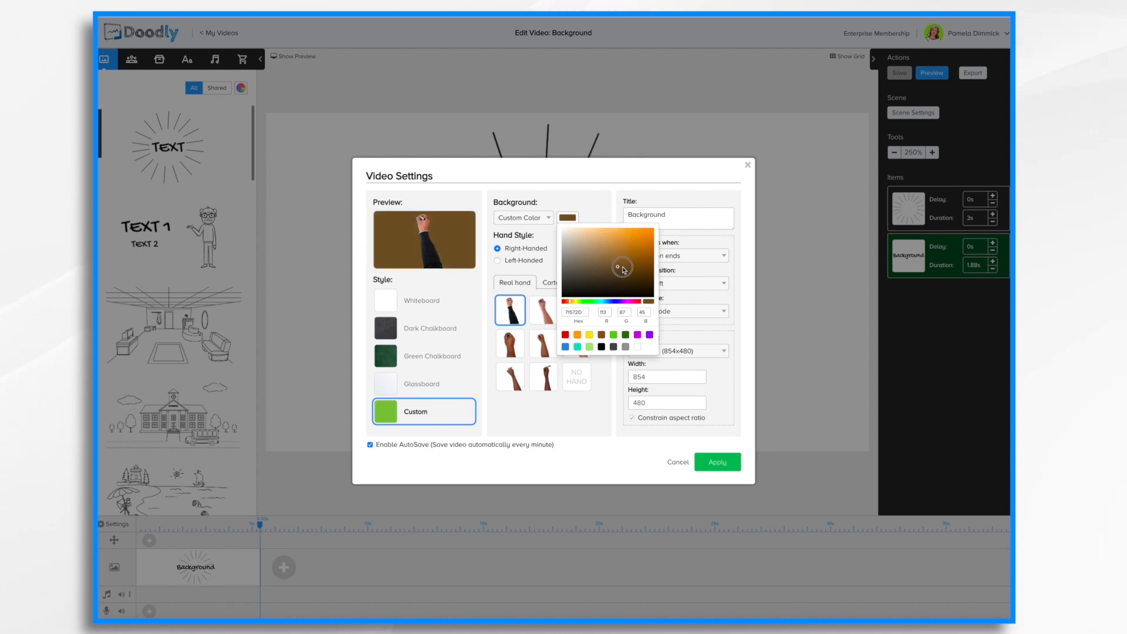
{"action": "left_click_drag", "start_coordinate": [618, 268], "coordinate": [621, 266]}
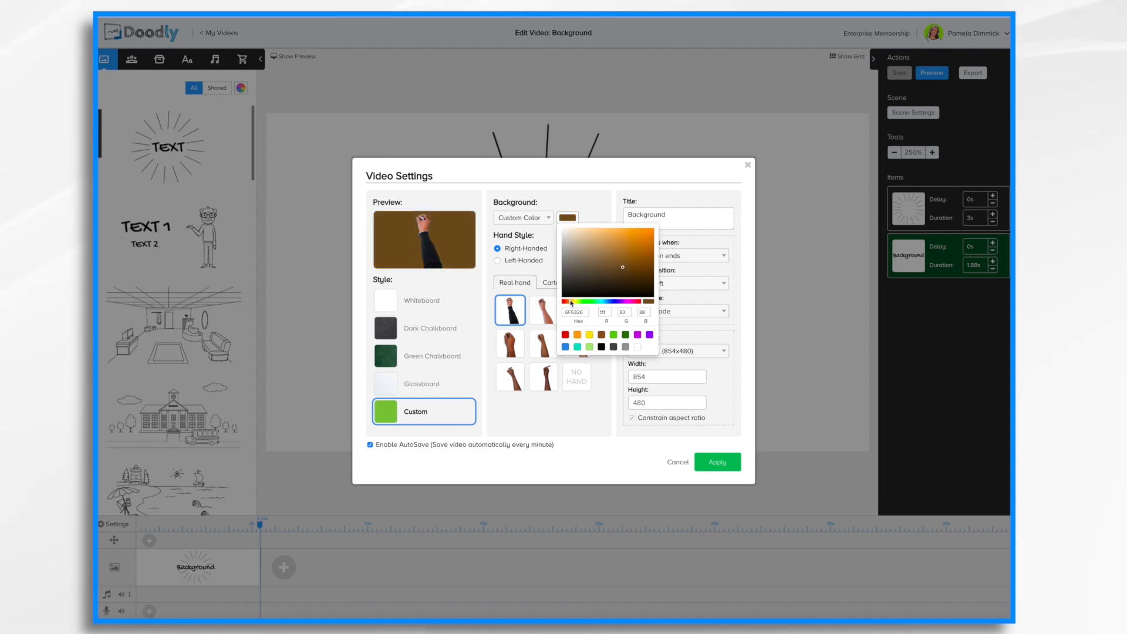
{"action": "left_click", "coordinate": [617, 301]}
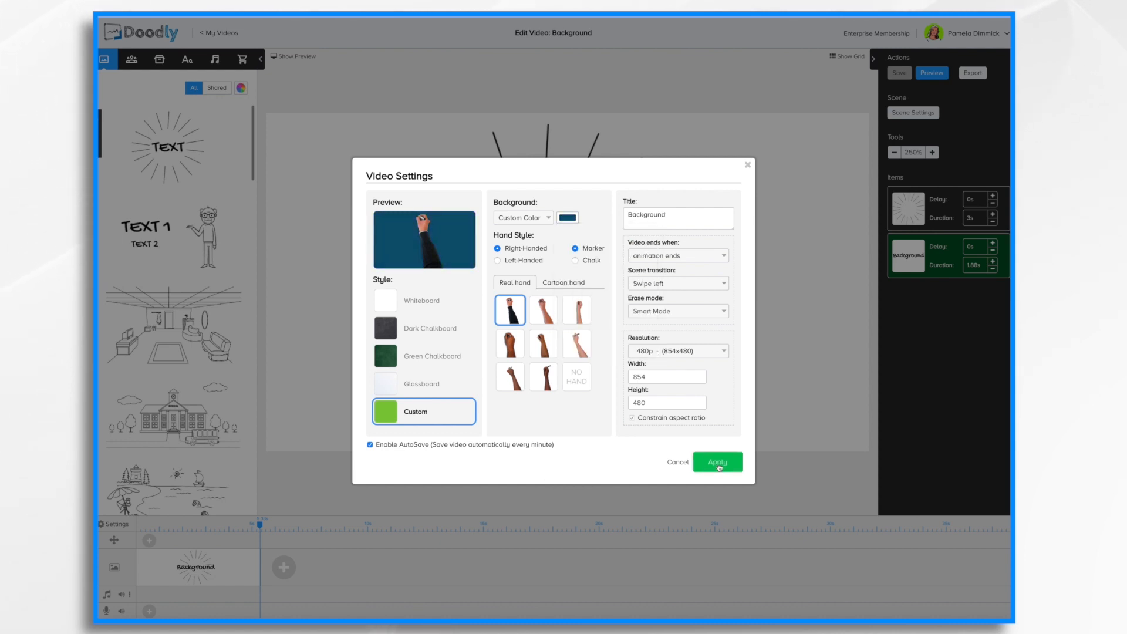
{"action": "left_click", "coordinate": [717, 462]}
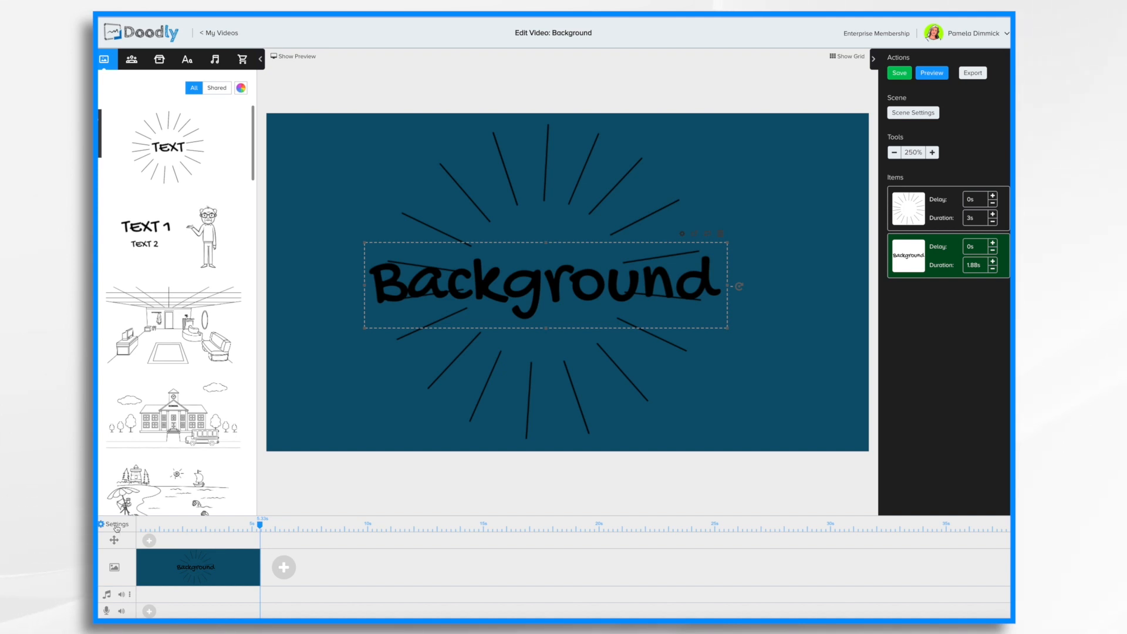
Set the background type to Custom Image and browse for an image file
{"action": "left_click", "coordinate": [913, 112]}
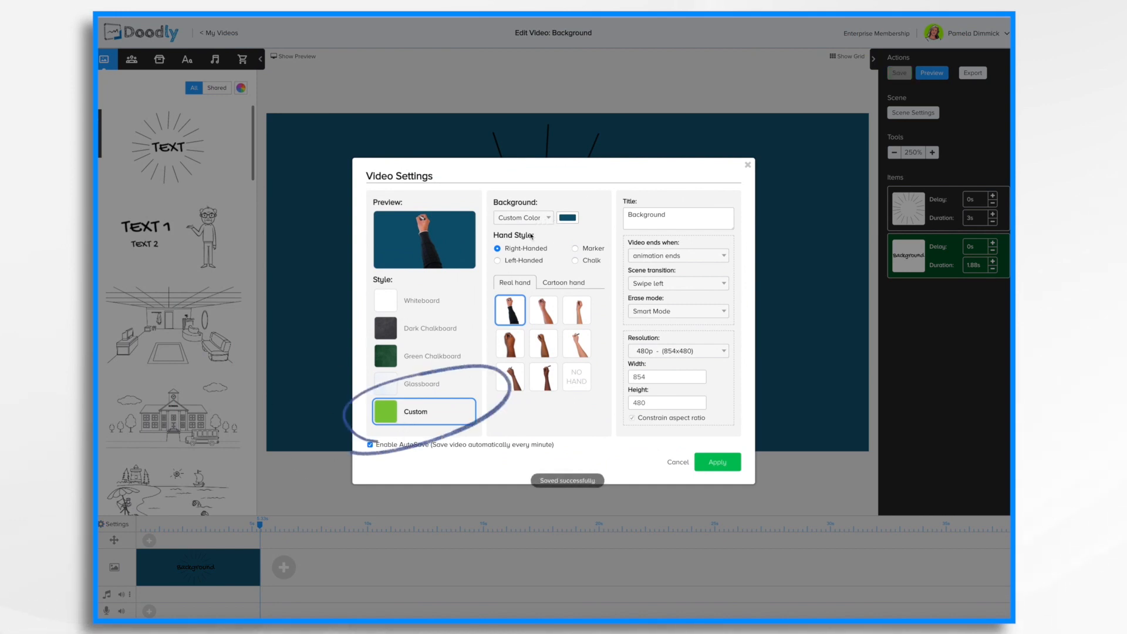
{"action": "left_click", "coordinate": [522, 217]}
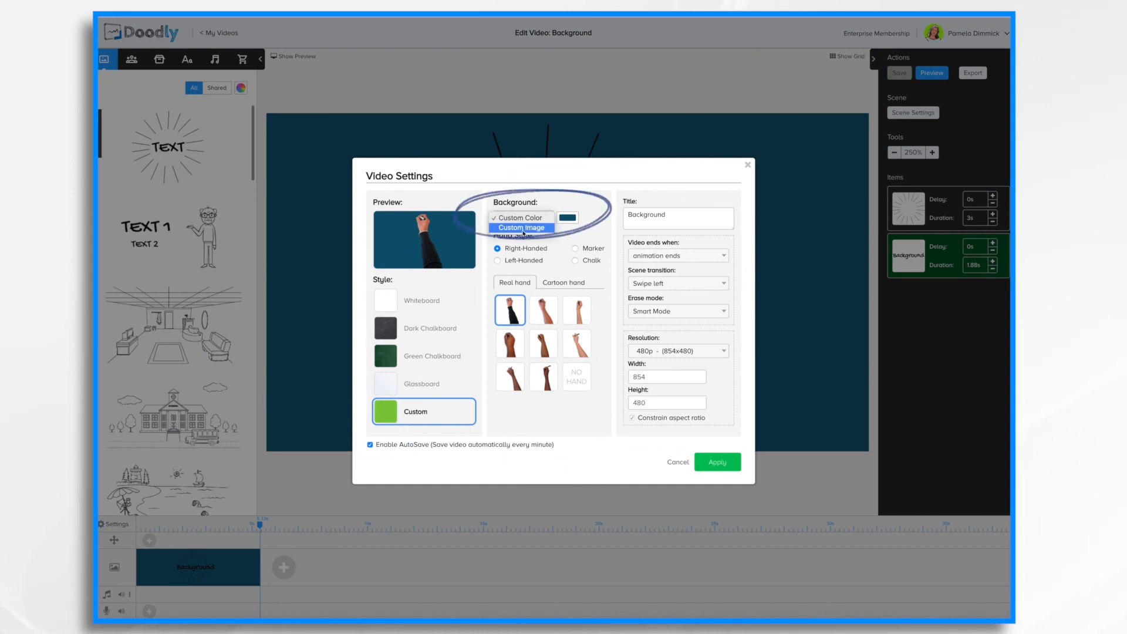
{"action": "left_click", "coordinate": [519, 228]}
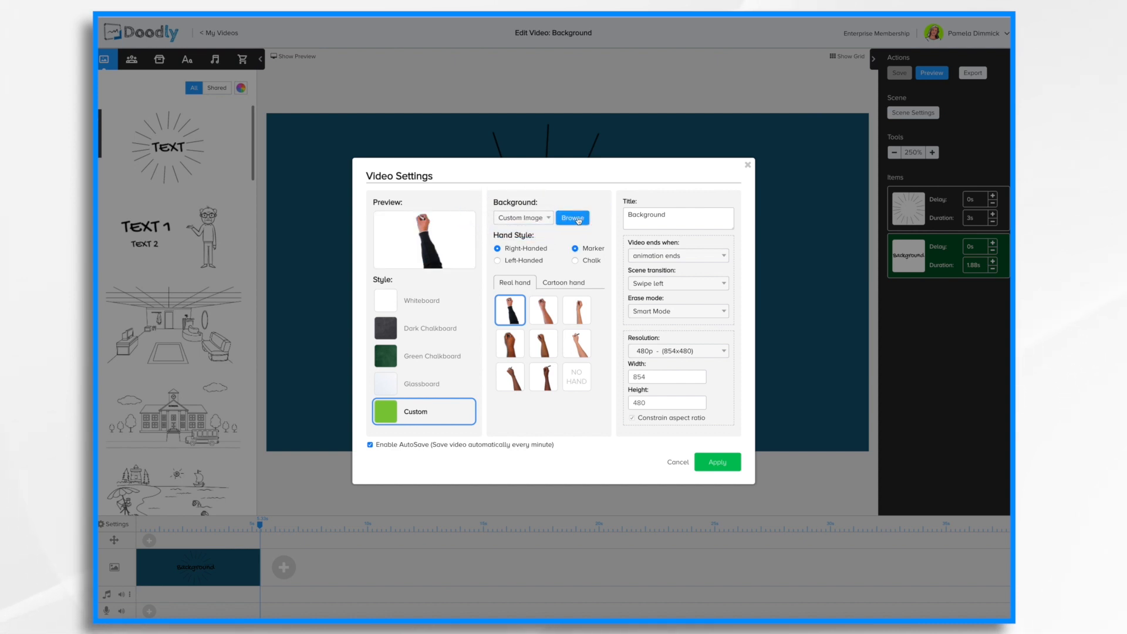
{"action": "left_click", "coordinate": [572, 218]}
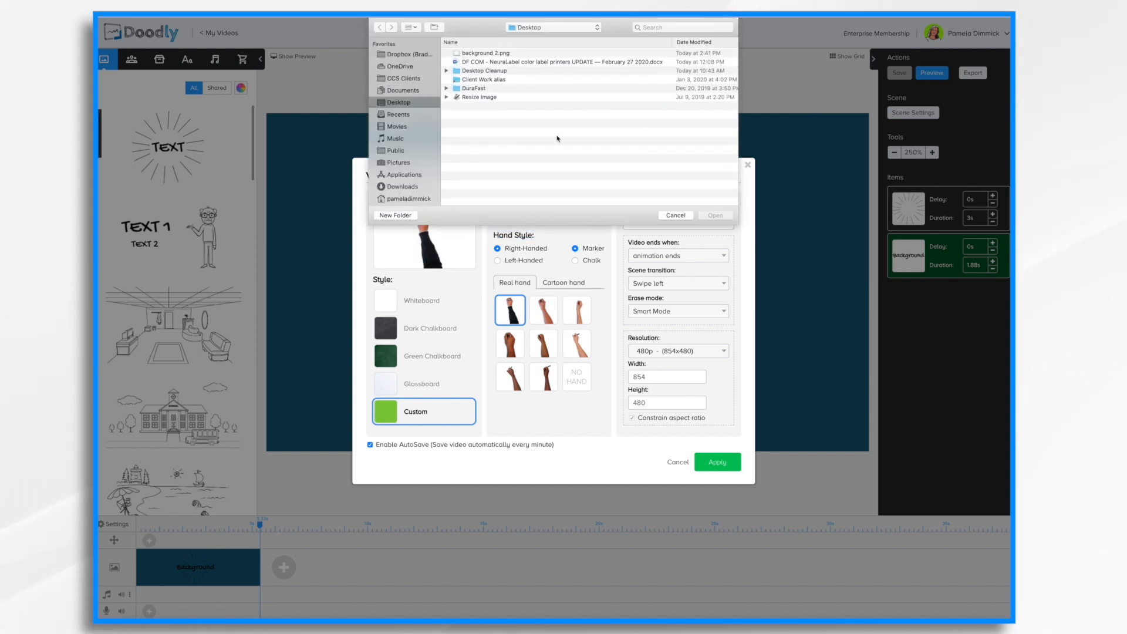
Open background 2.png from the Desktop into the crop window
{"action": "left_click", "coordinate": [489, 52]}
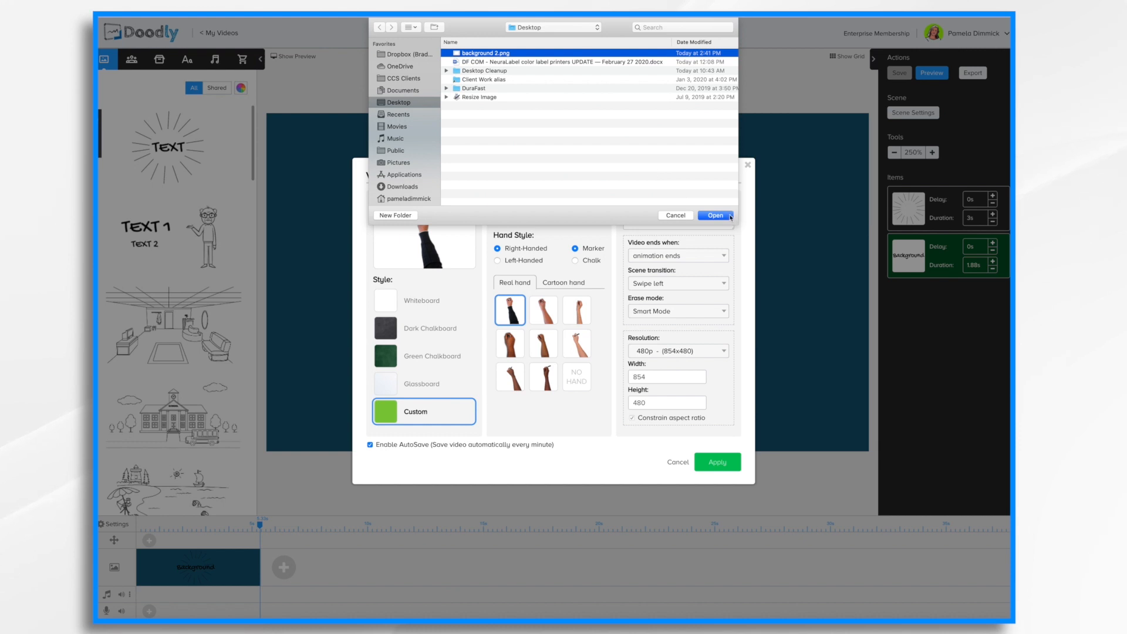
{"action": "left_click", "coordinate": [714, 215]}
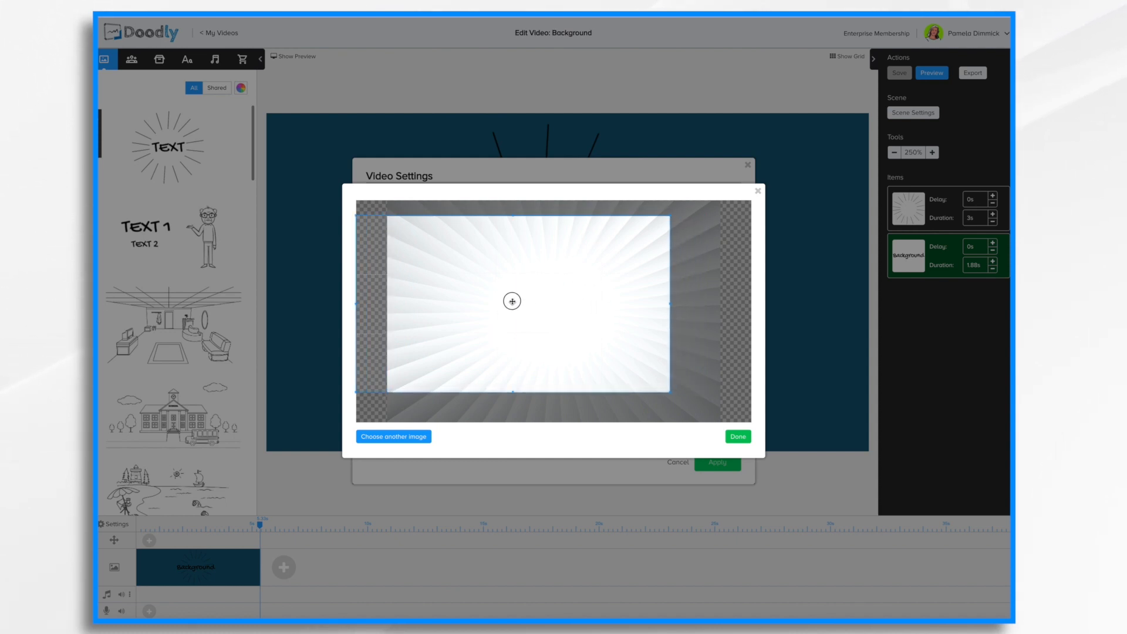
Position the crop over the sunburst image and apply it as the board background
{"action": "left_click_drag", "start_coordinate": [512, 300], "coordinate": [568, 295]}
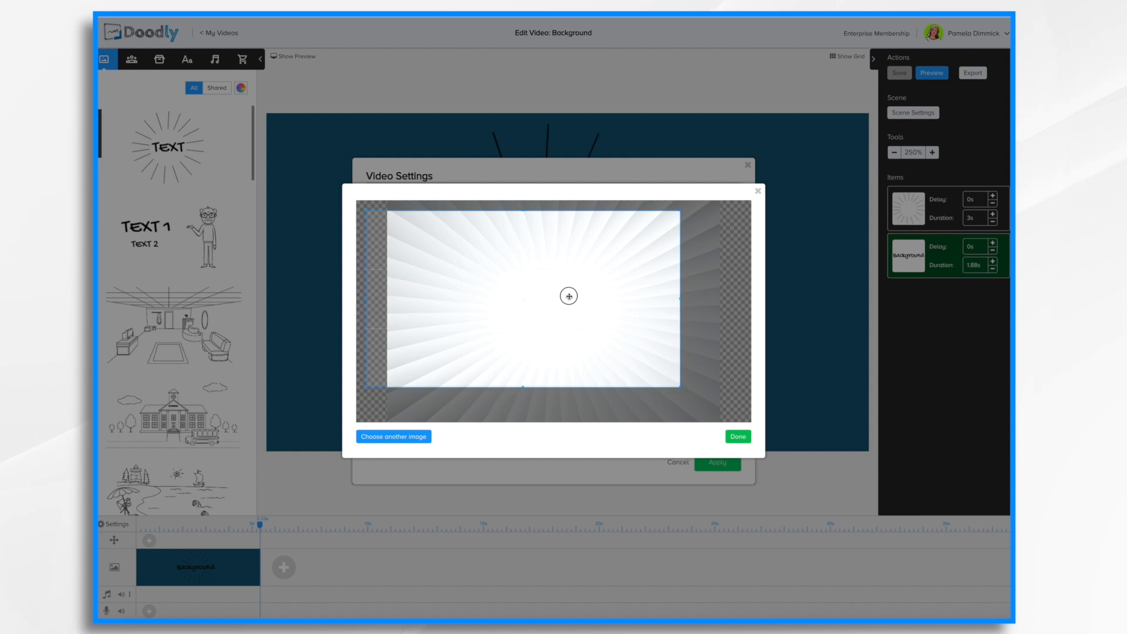
{"action": "left_click_drag", "start_coordinate": [569, 296], "coordinate": [593, 301]}
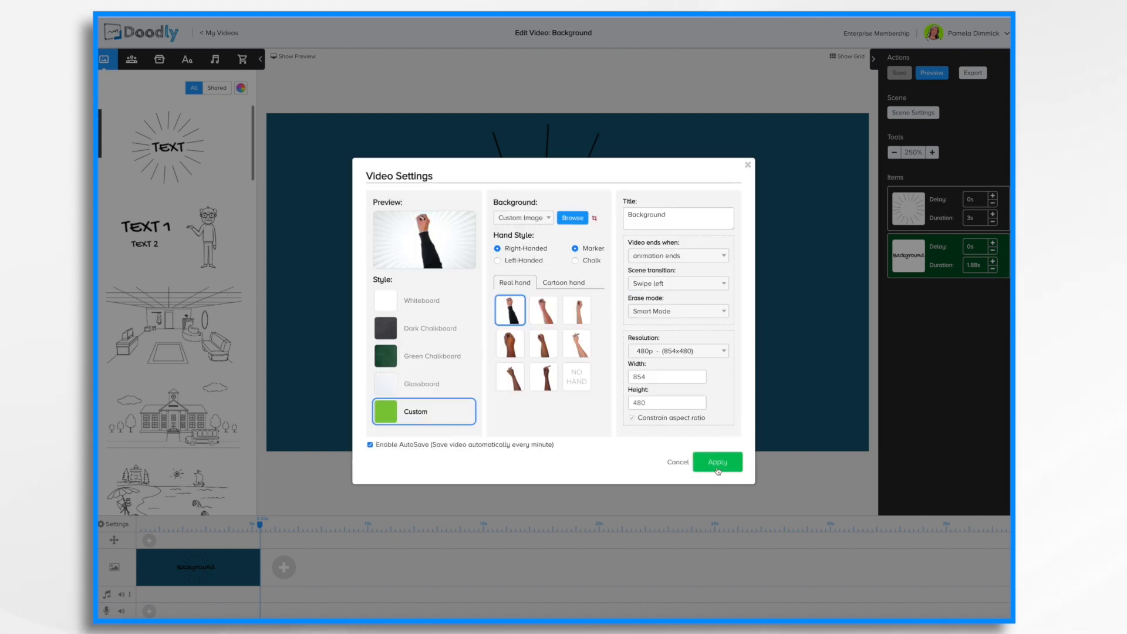
{"action": "left_click", "coordinate": [717, 462]}
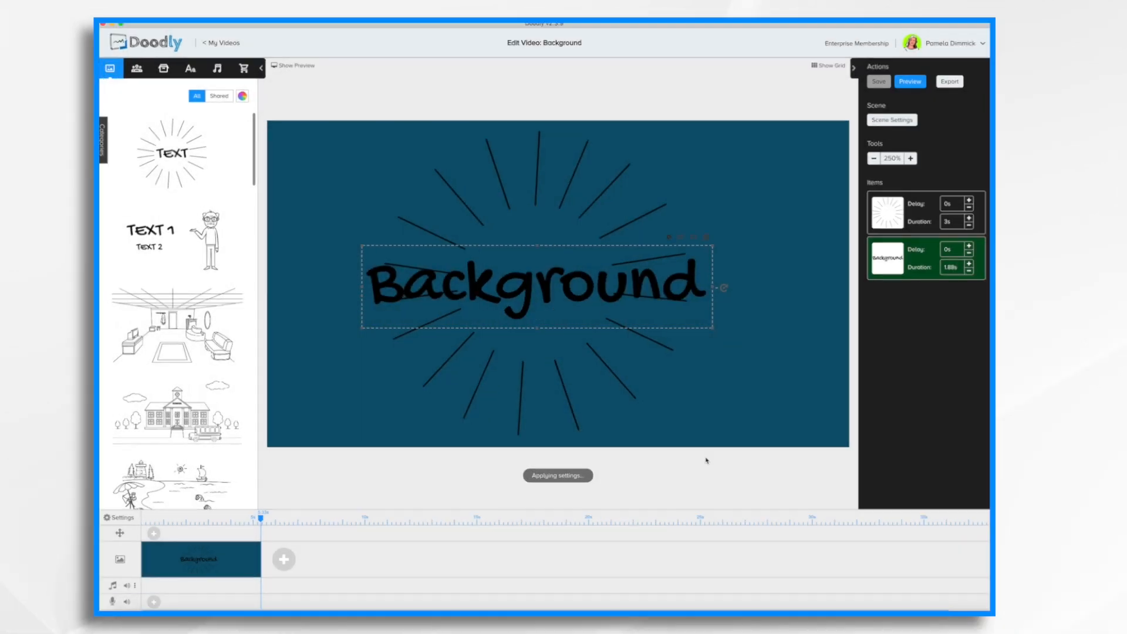